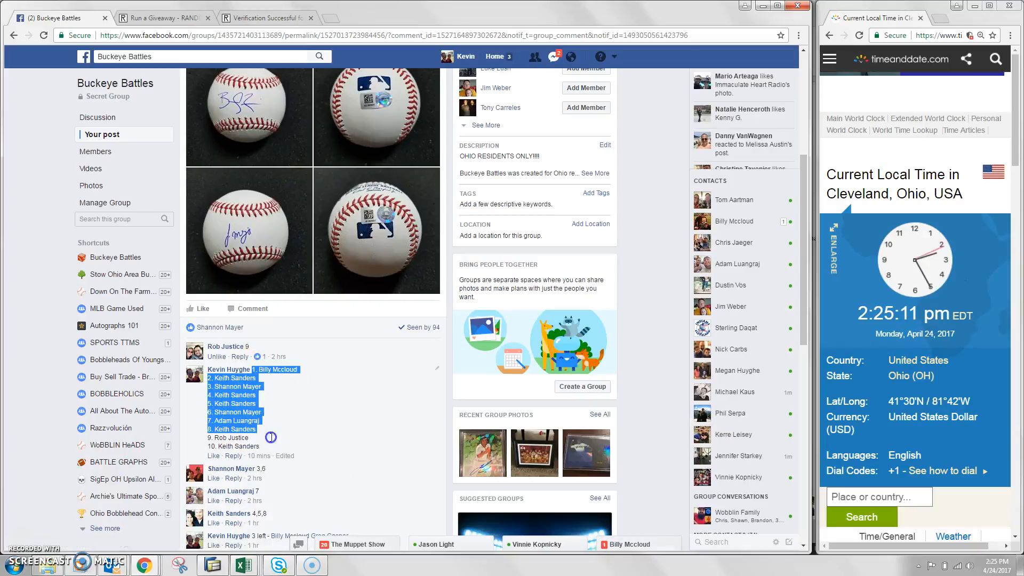
Close the old verification tab to reveal the 'Zimmer or Mejia' giveaway with ten entries
{"action": "scroll", "scroll_direction": "down", "scroll_amount": 3}
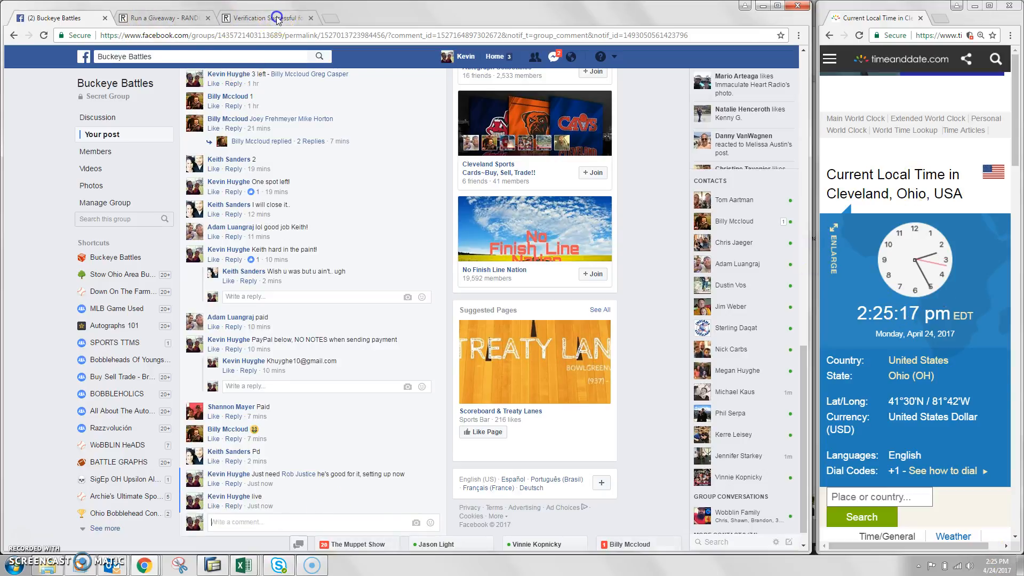
{"action": "left_click", "coordinate": [163, 18]}
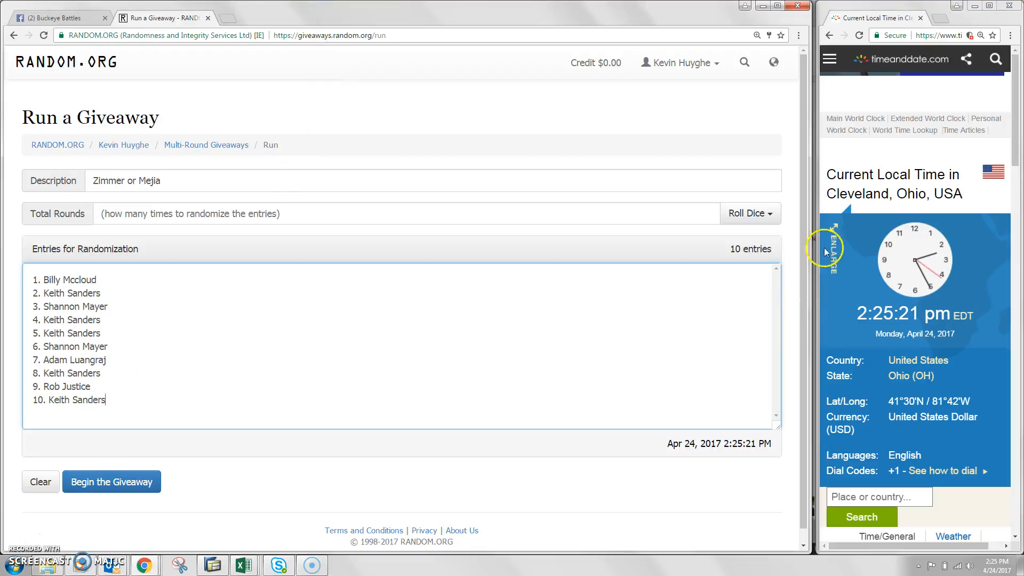
Roll dice for the number of rounds, accept it, and begin the giveaway
{"action": "left_click", "coordinate": [747, 213]}
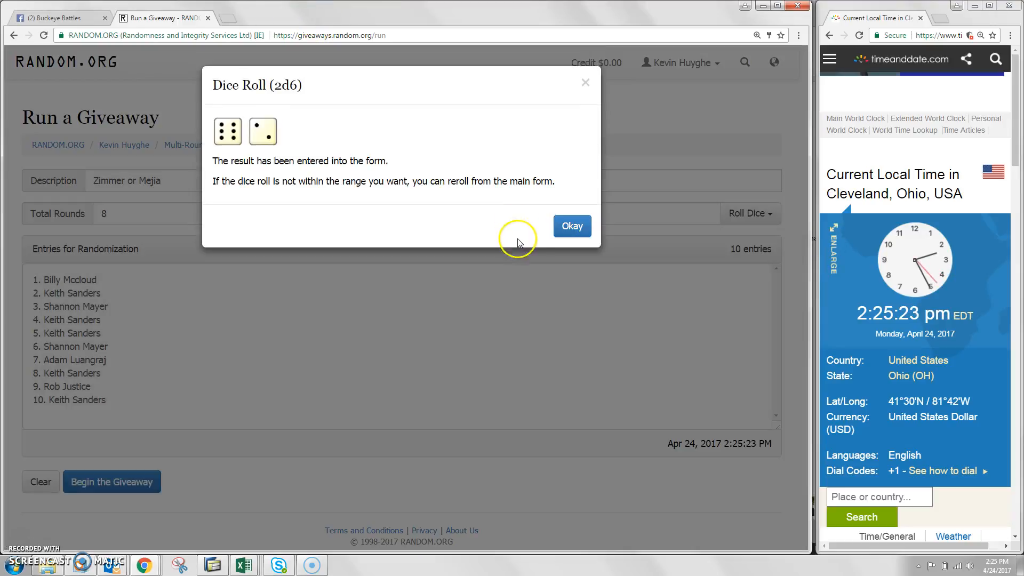
{"action": "left_click", "coordinate": [570, 226]}
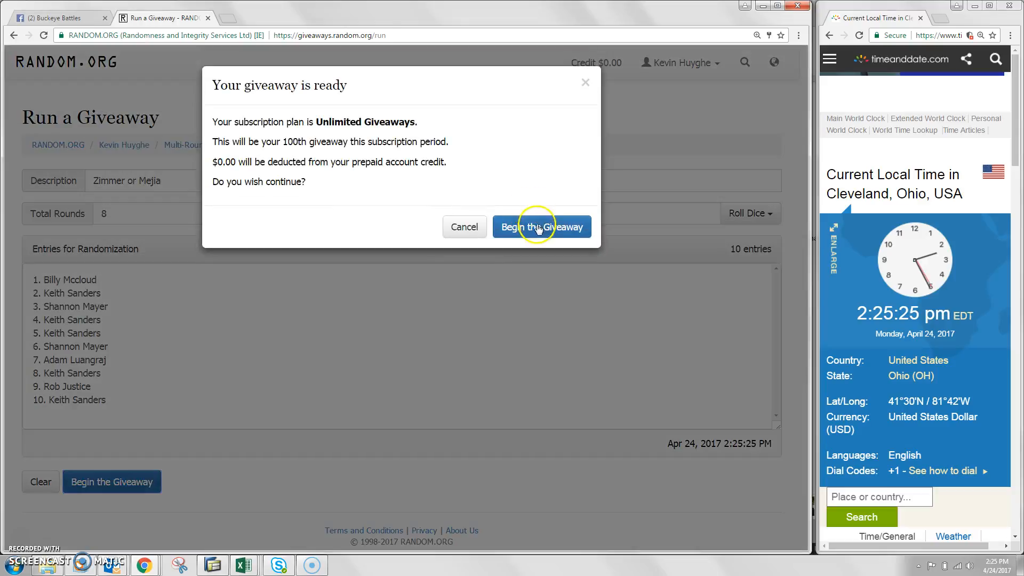
{"action": "left_click", "coordinate": [541, 227]}
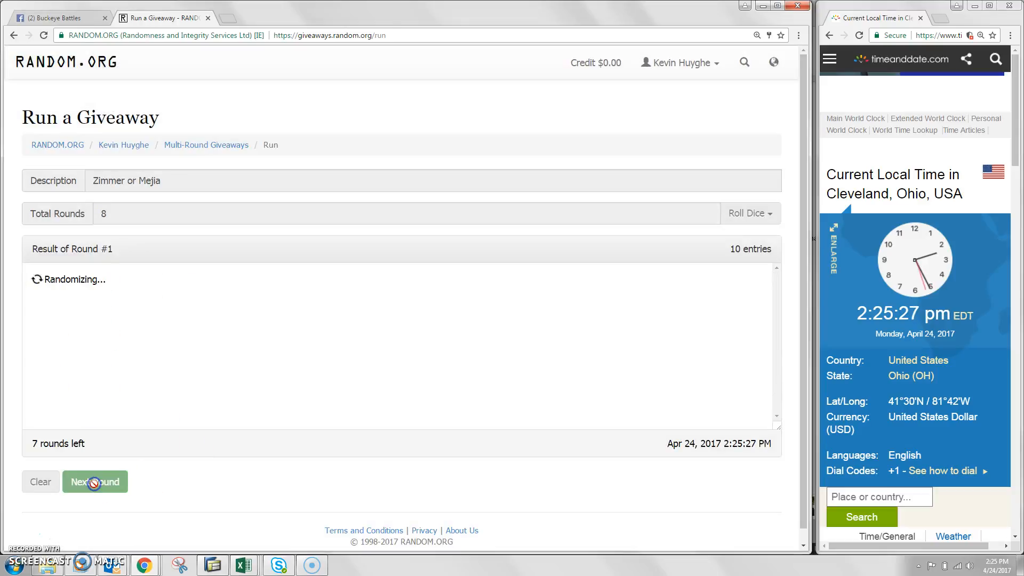
Advance through the rounds to the final round and open the verification page
{"action": "left_click", "coordinate": [95, 482]}
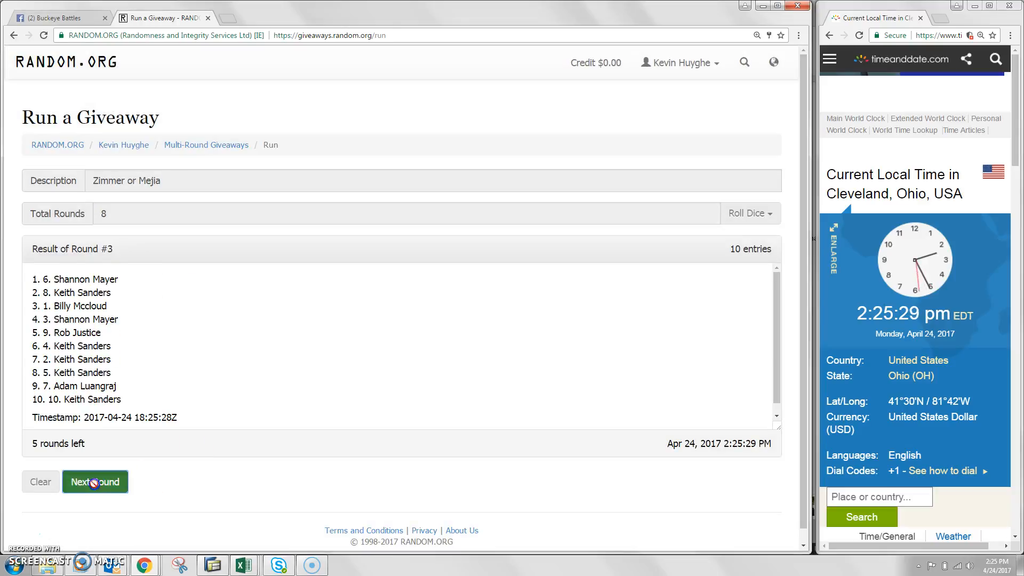
{"action": "left_click", "coordinate": [95, 481]}
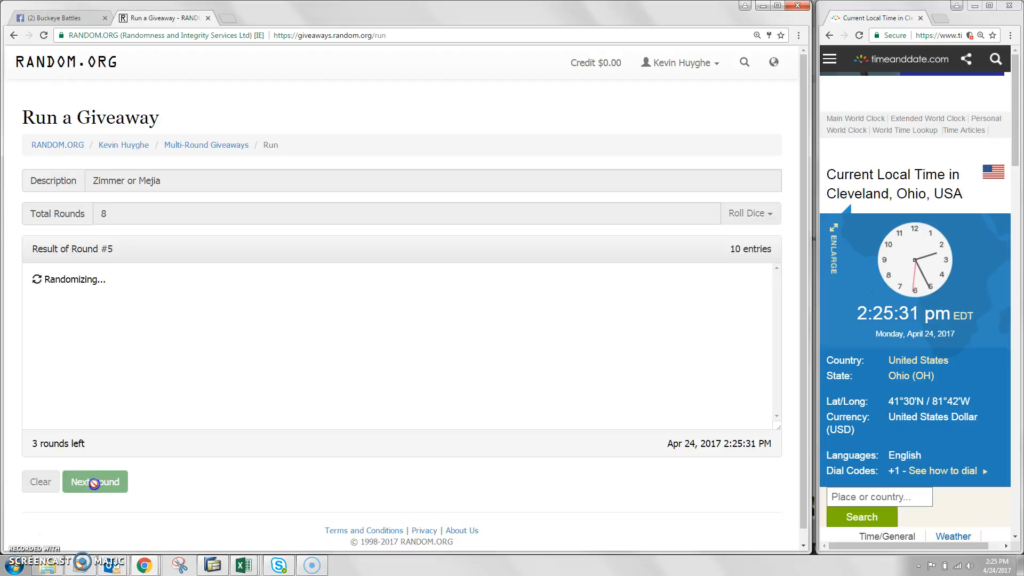
{"action": "left_click", "coordinate": [95, 481]}
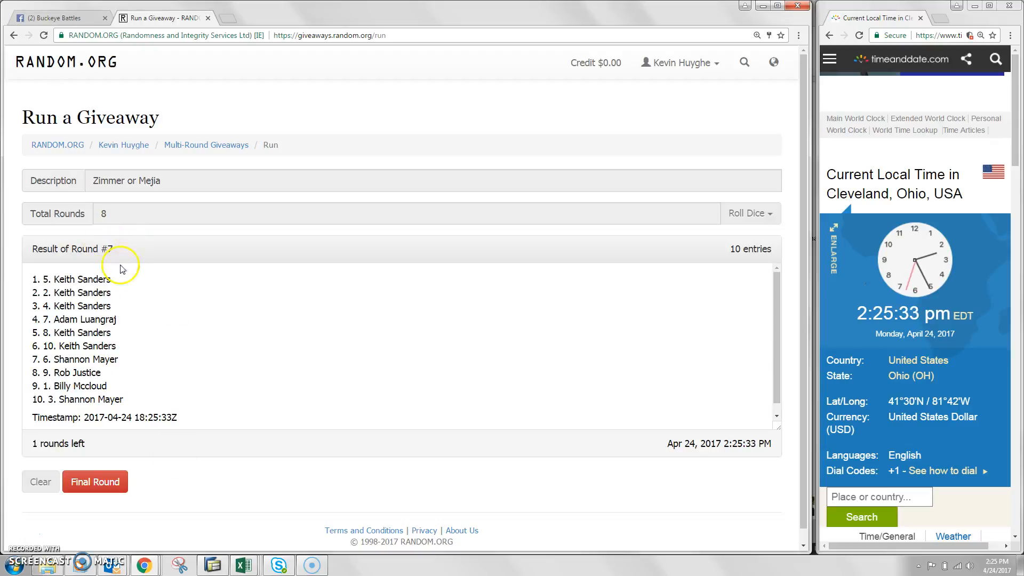
{"action": "mouse_move", "coordinate": [94, 217]}
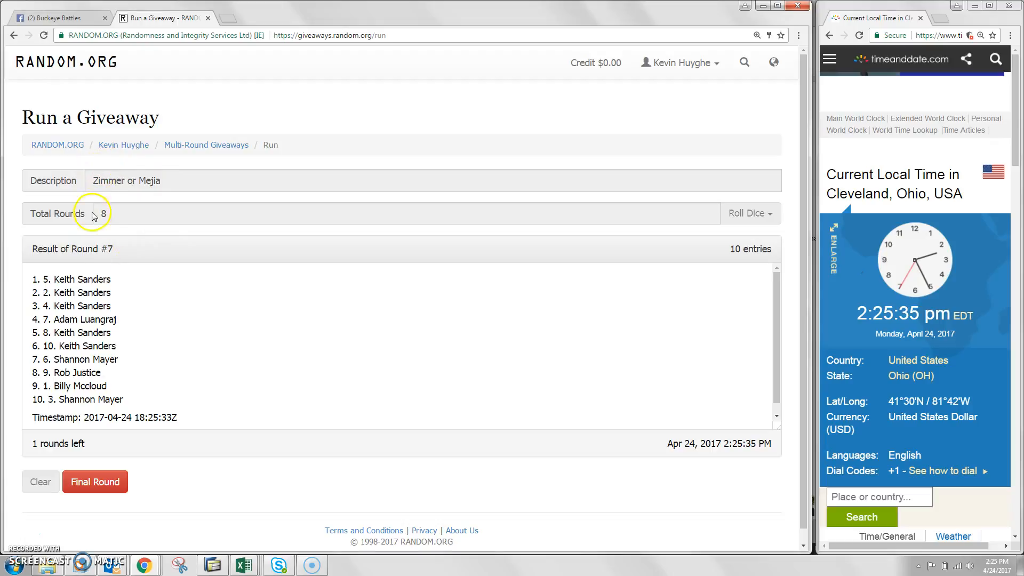
{"action": "left_click", "coordinate": [95, 481]}
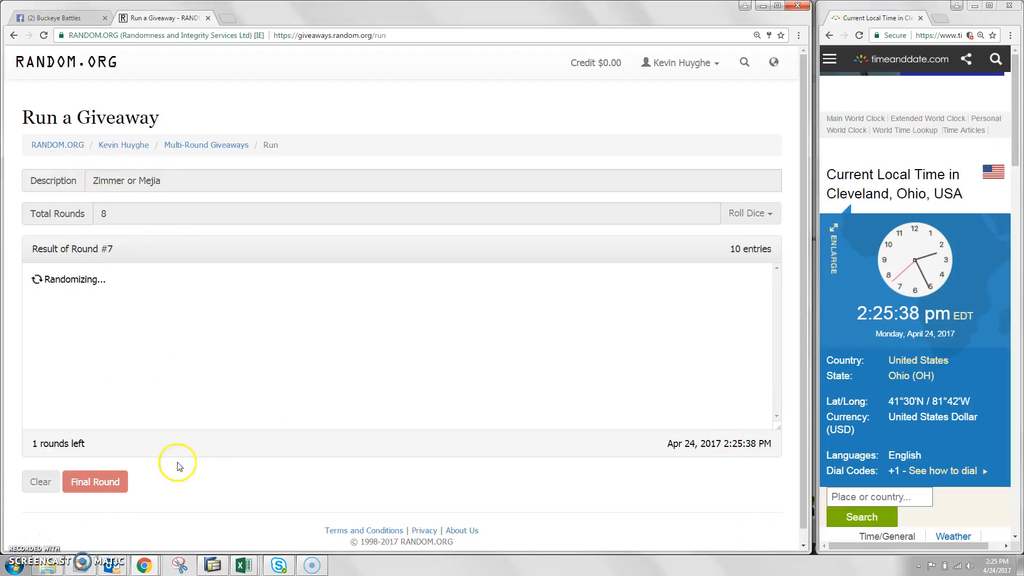
{"action": "left_click", "coordinate": [95, 481]}
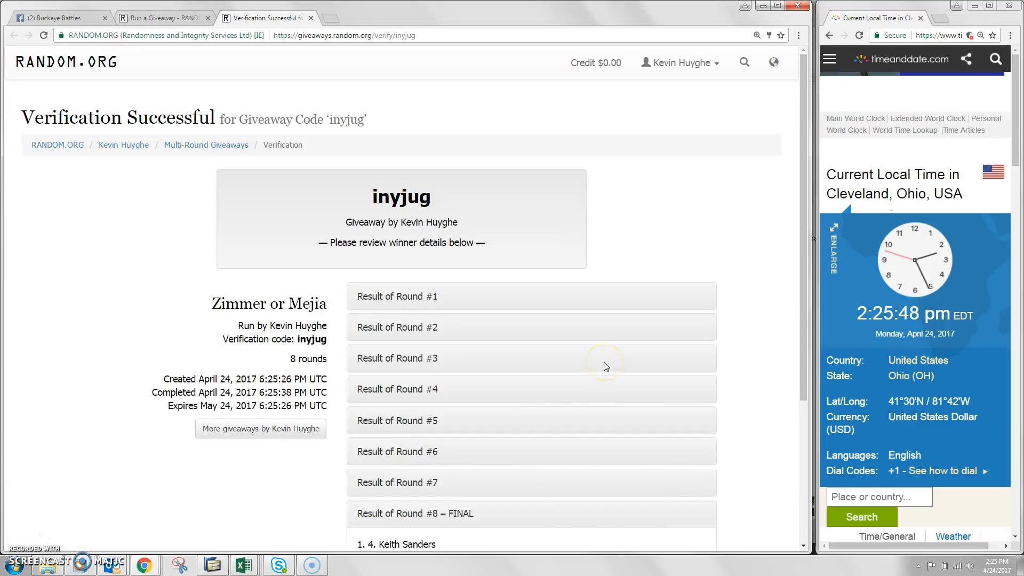
{"action": "scroll", "scroll_direction": "down", "scroll_amount": 3}
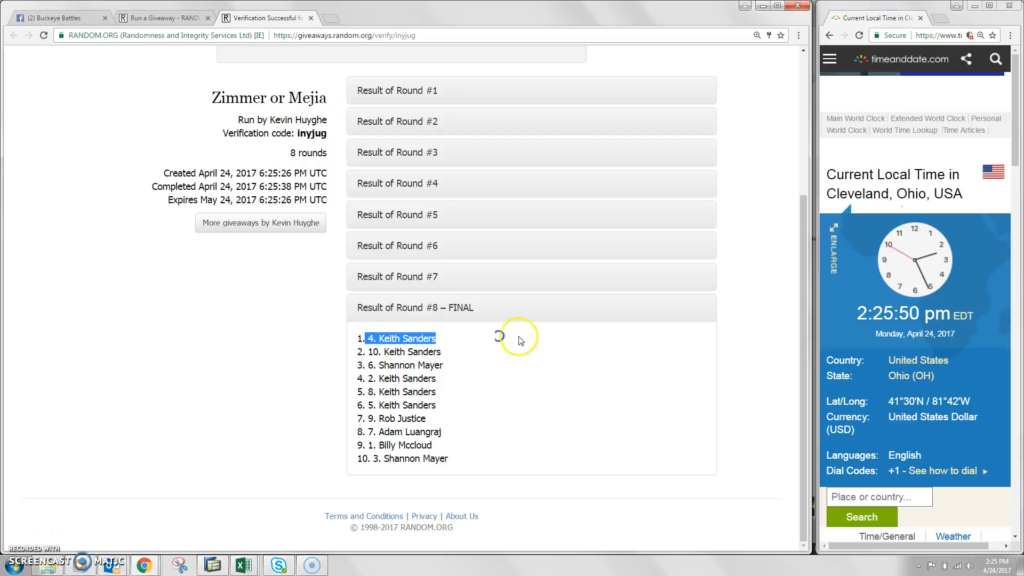
{"action": "left_click", "coordinate": [58, 18]}
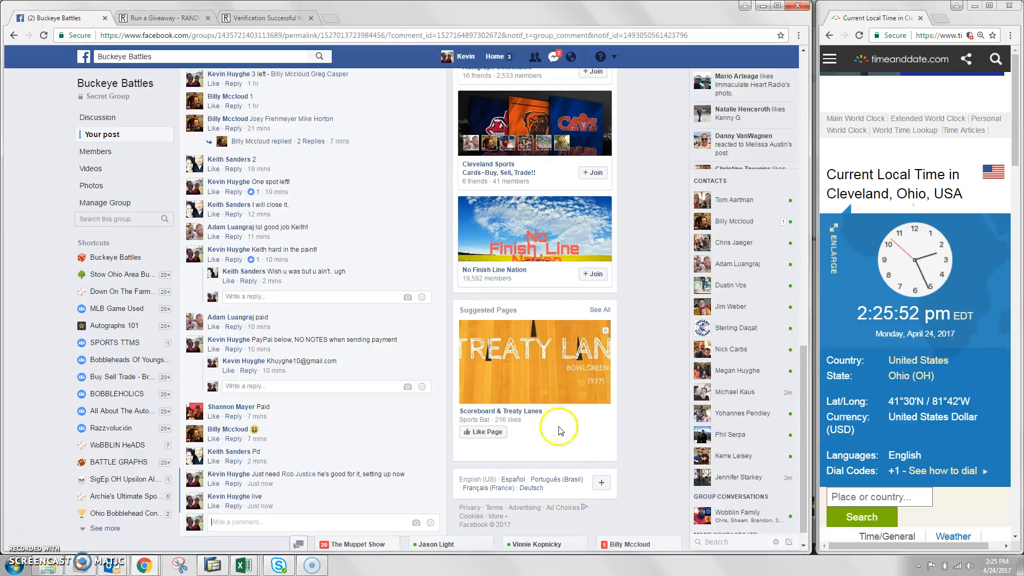
{"action": "type", "text": "d"}
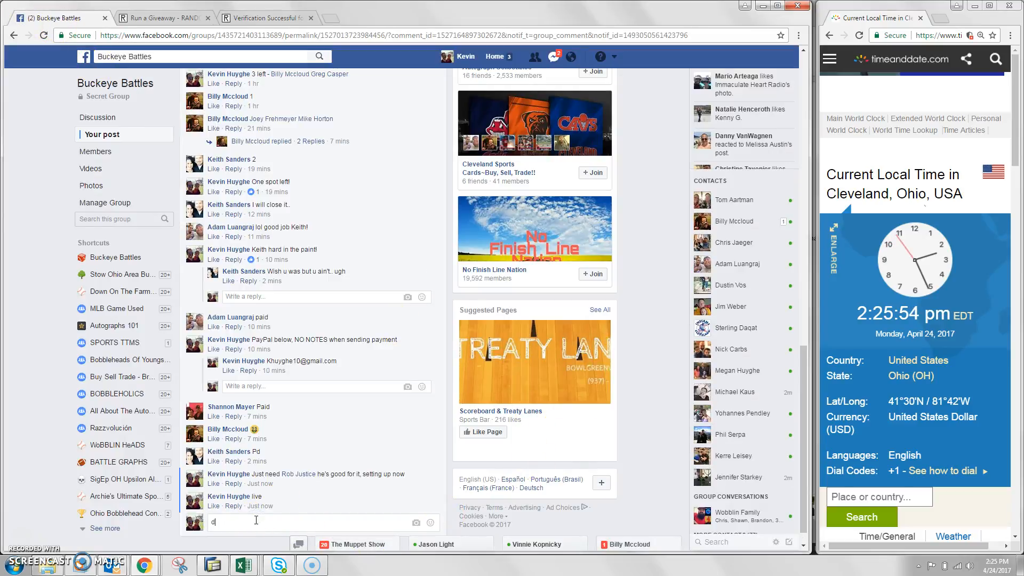